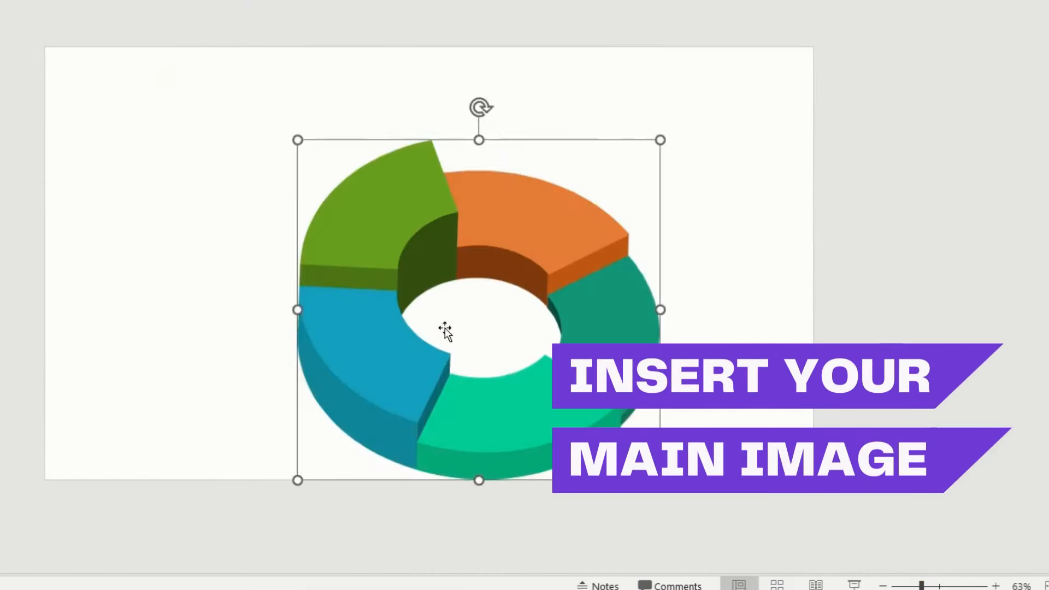
Bring up the context menu for the slide 1 thumbnail
right_click(87, 76)
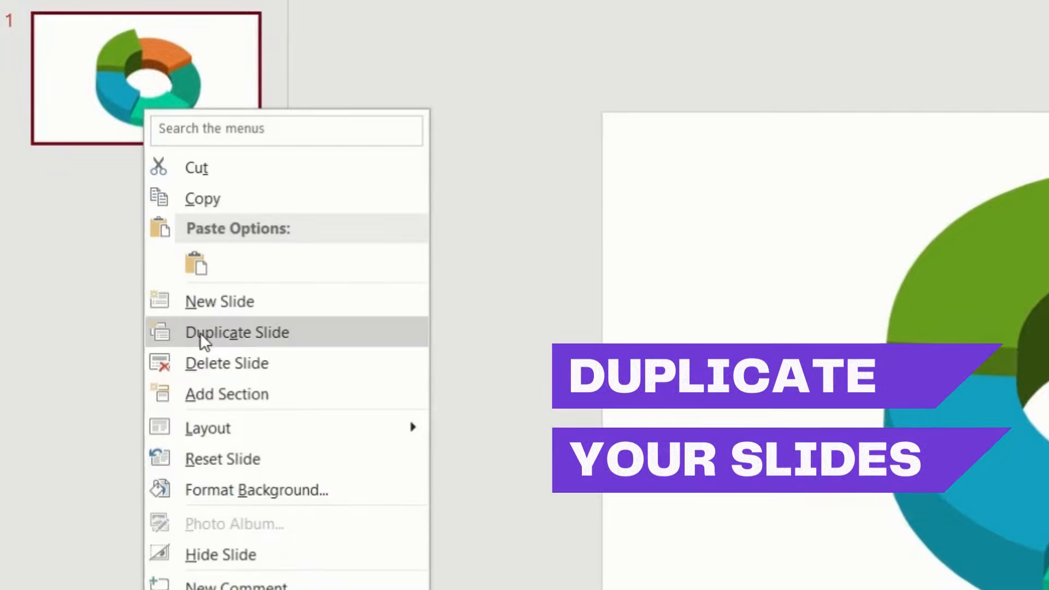
Duplicate the donut chart slide and apply a dark theme from the Design themes
left_click(237, 332)
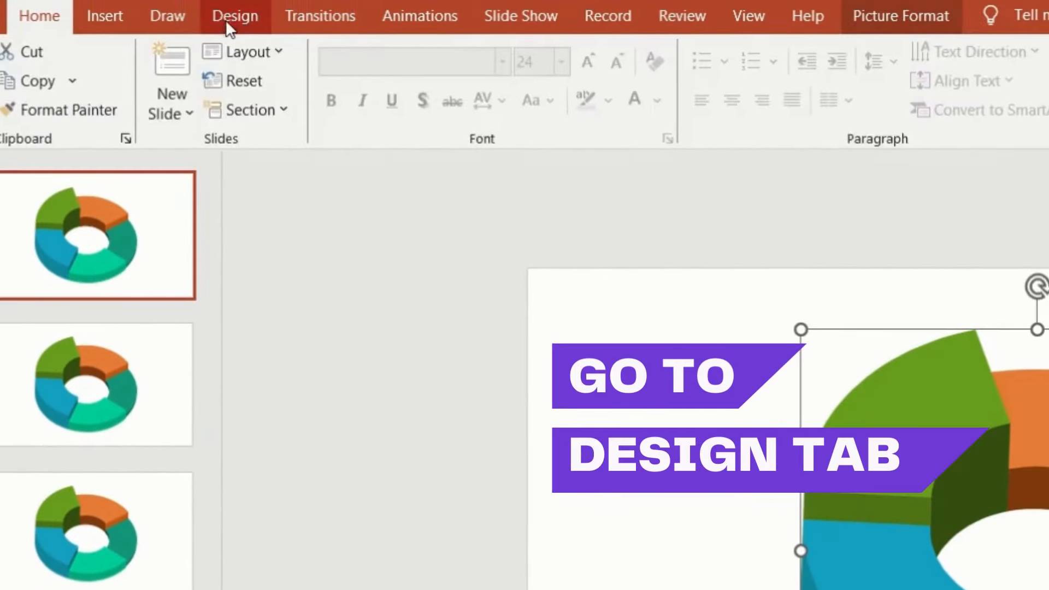
left_click(233, 15)
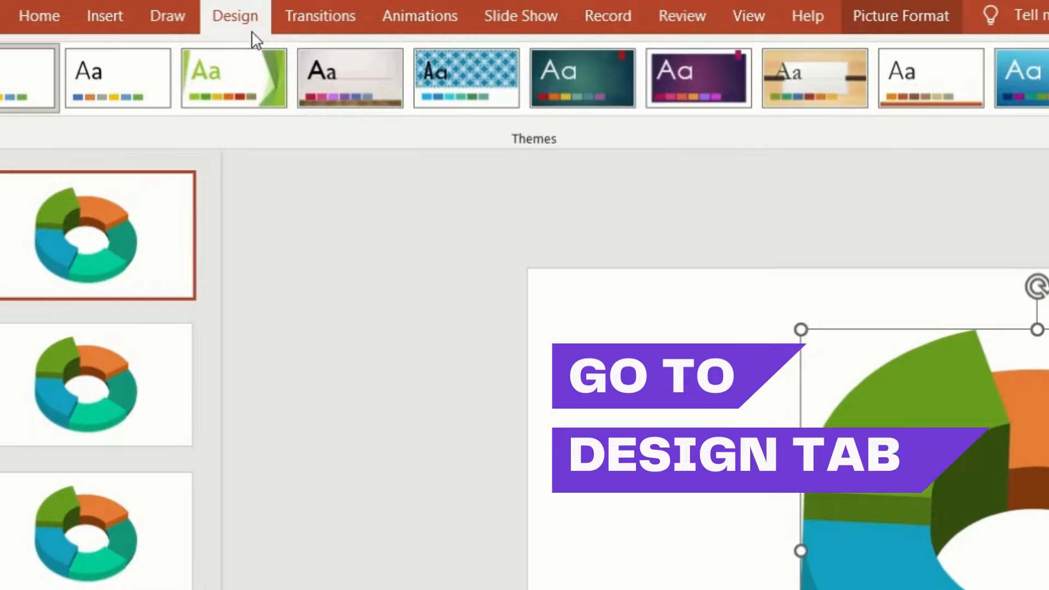
left_click(472, 169)
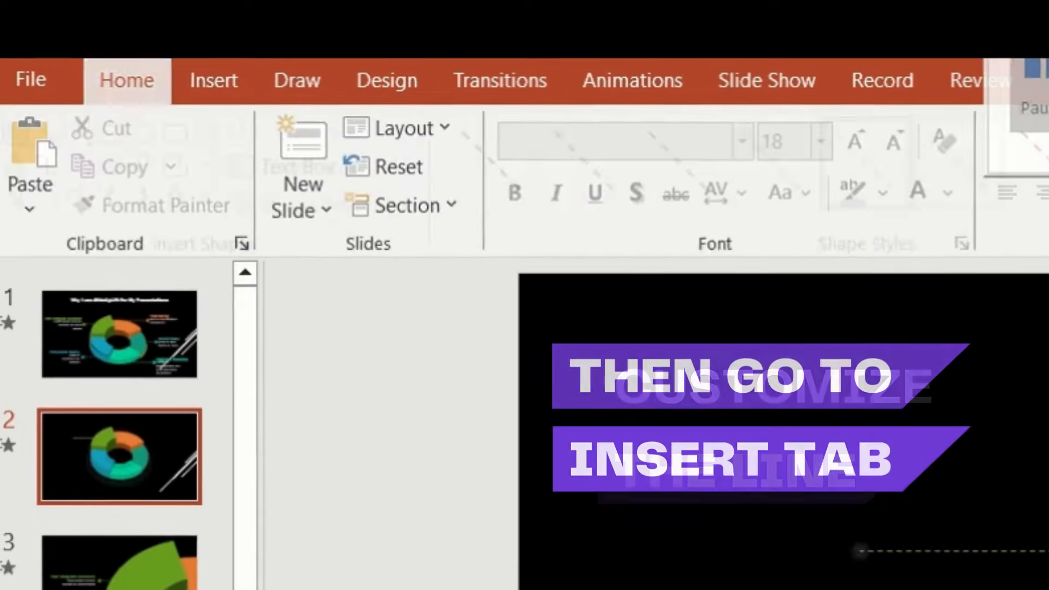
left_click(213, 80)
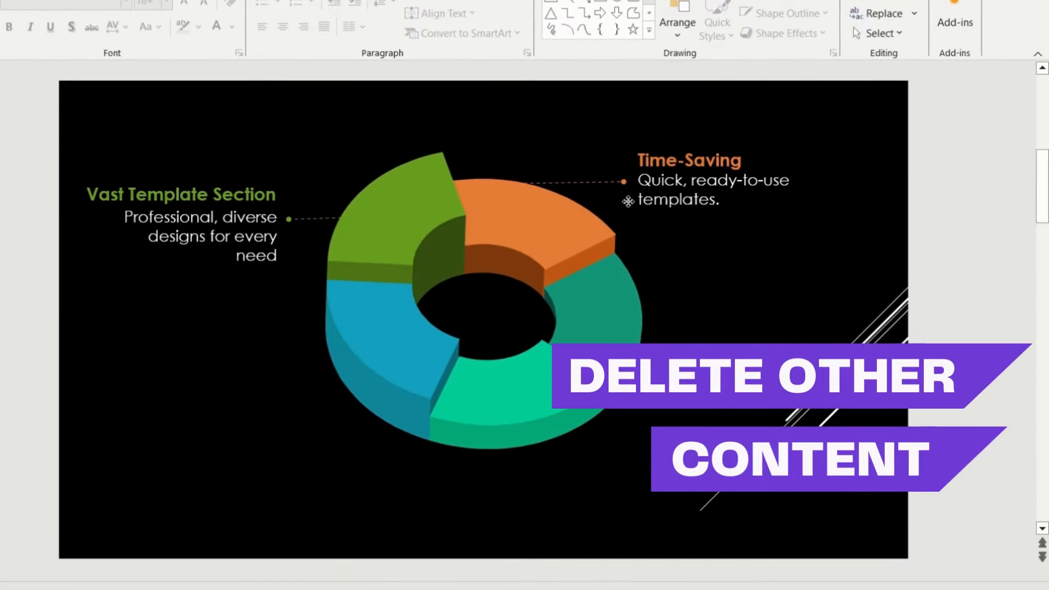
Select an extra label on the duplicate slide for removal
left_click(622, 183)
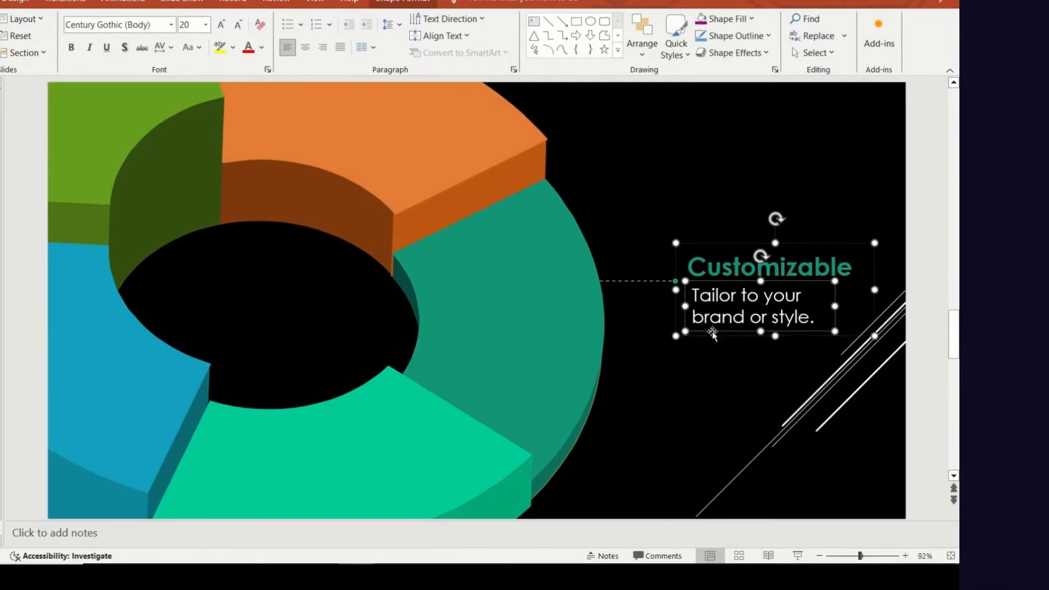
Deselect the Customizable label and bring up the transition effects for the first slide
left_click(10, 418)
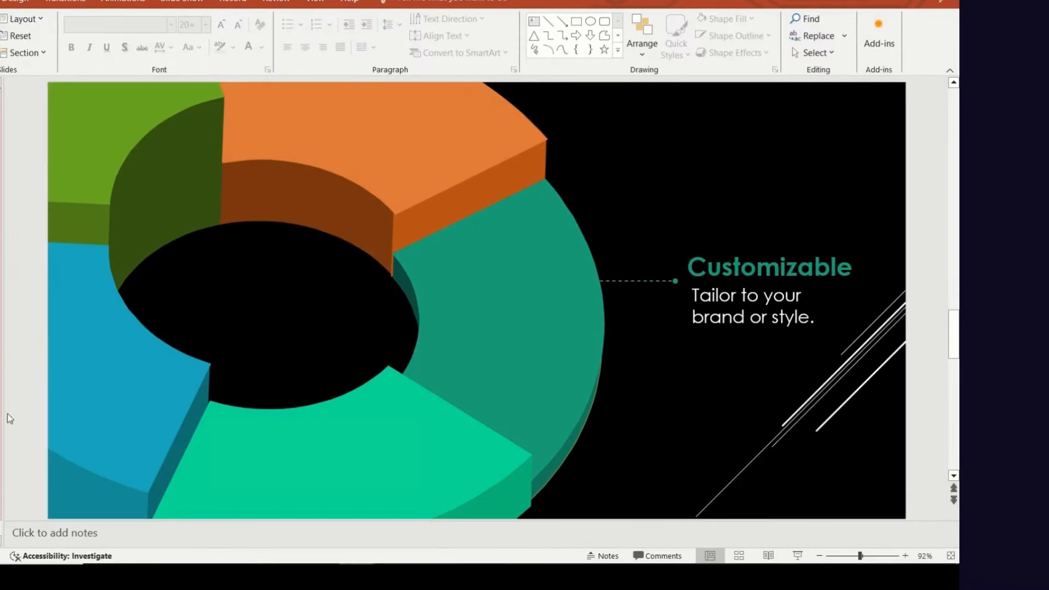
left_click(348, 56)
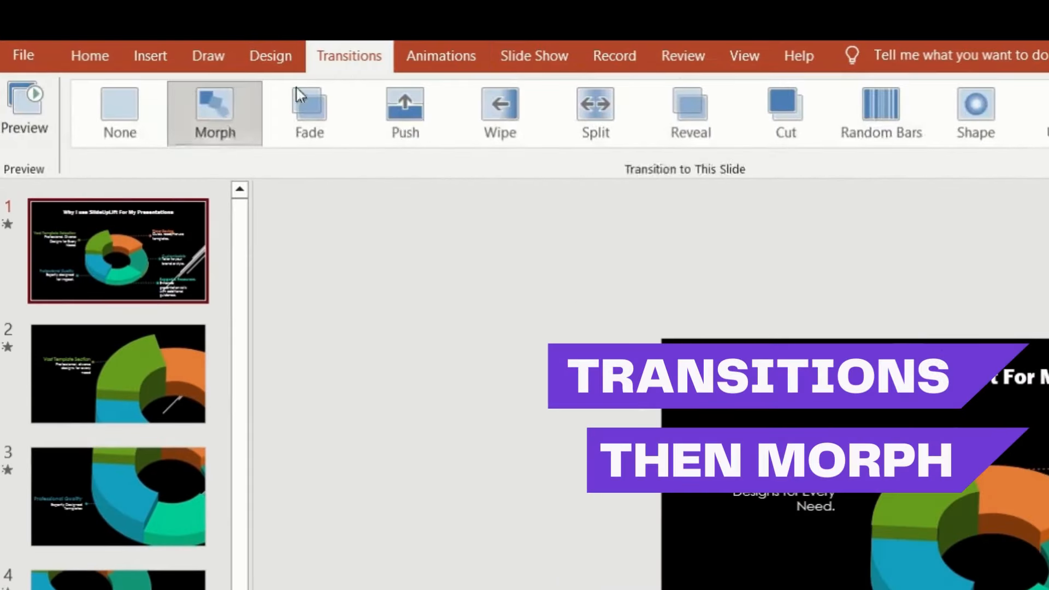
left_click(441, 56)
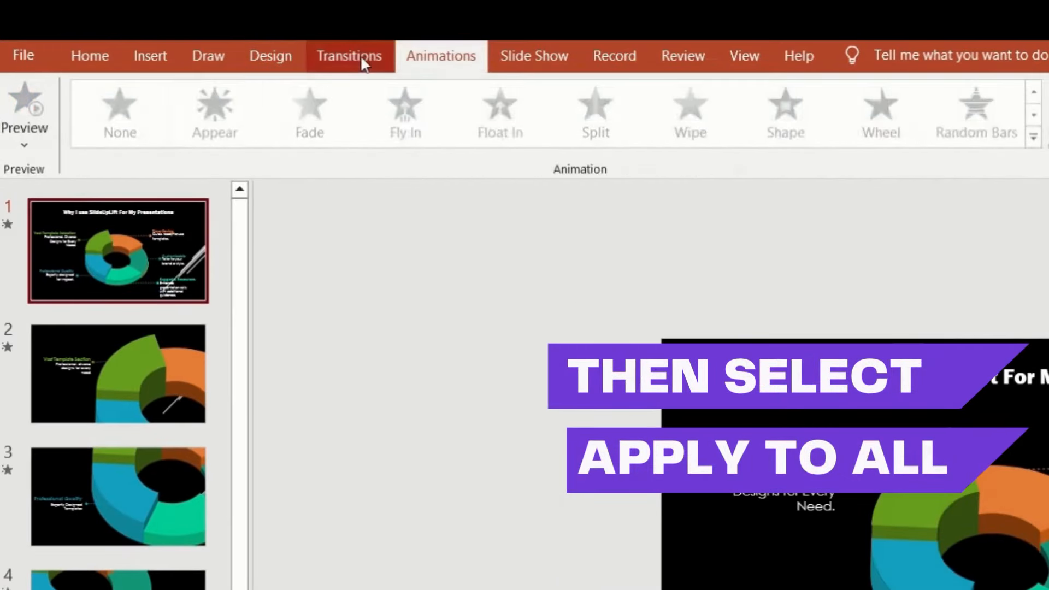
left_click(348, 56)
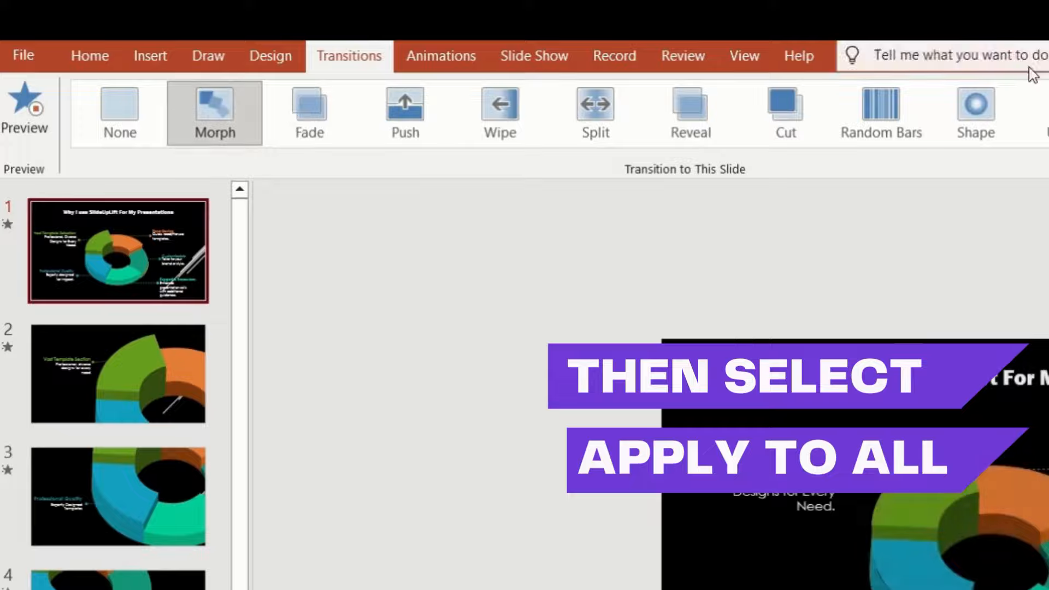